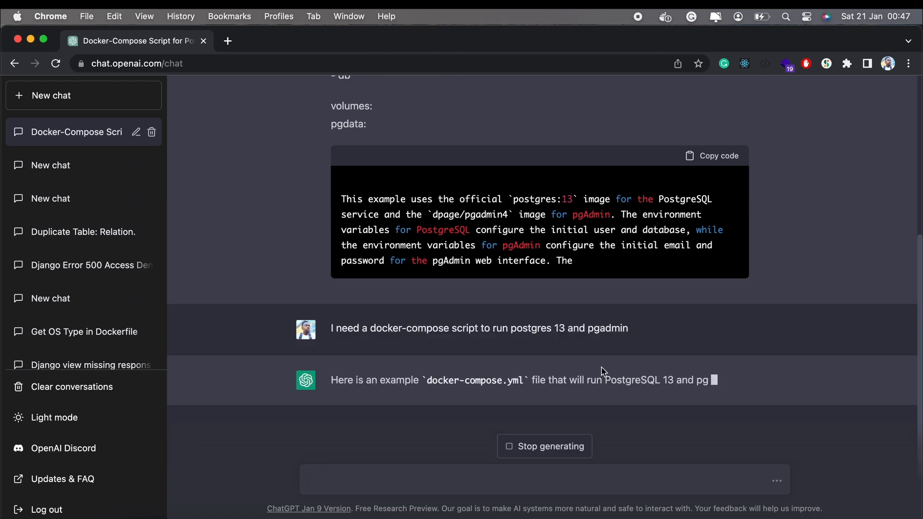
pyautogui.scroll(-3)
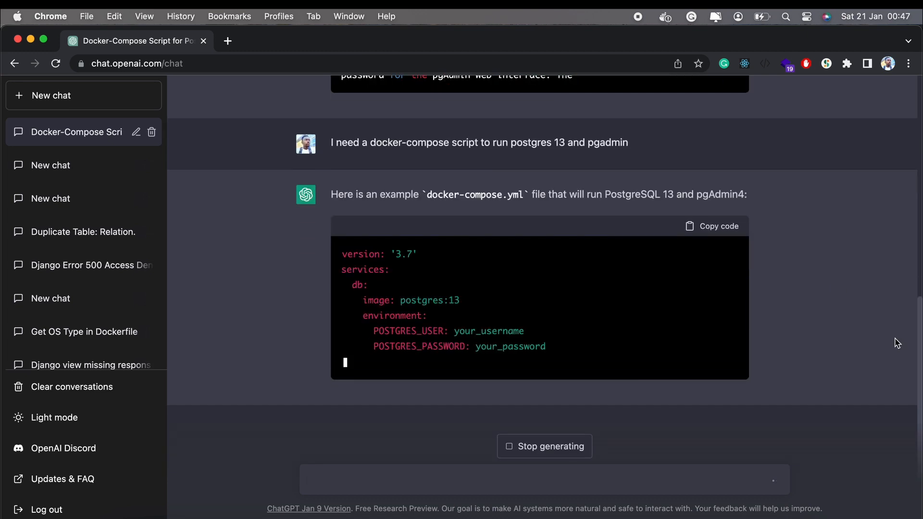
pyautogui.scroll(-3)
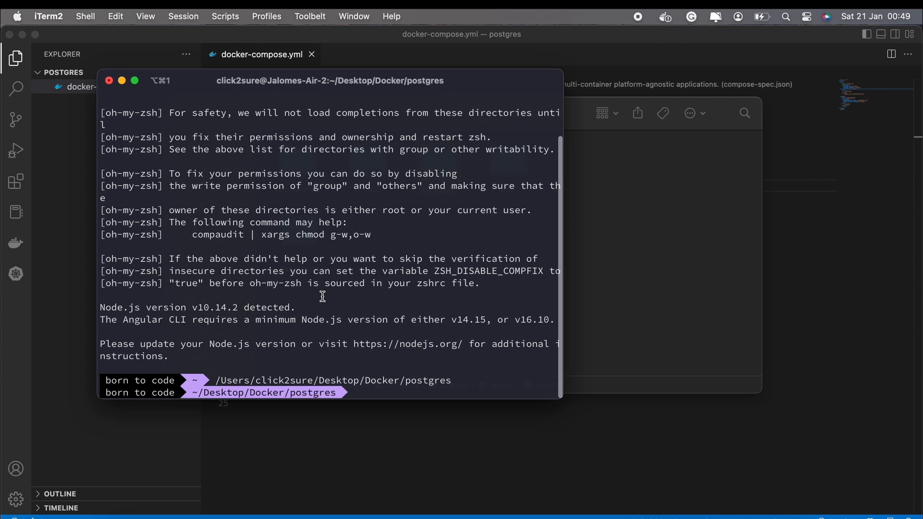
pyautogui.write('docker-compose up -d')
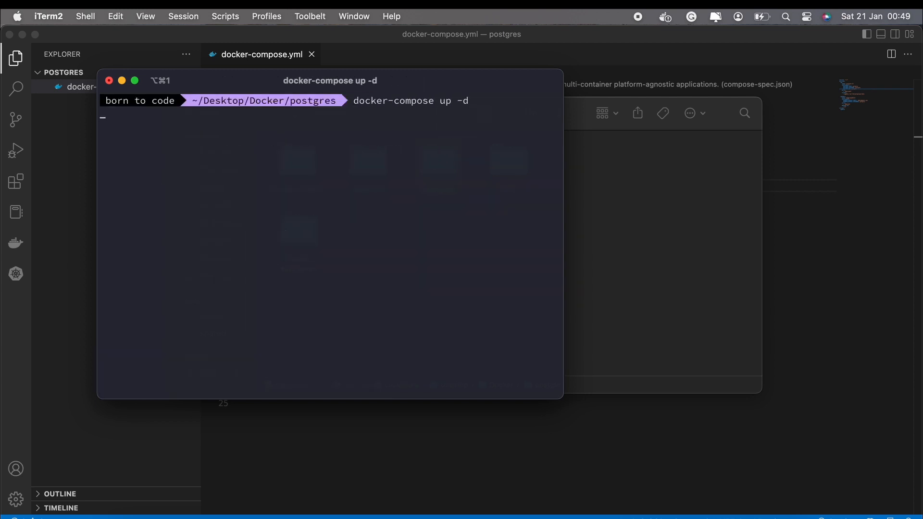